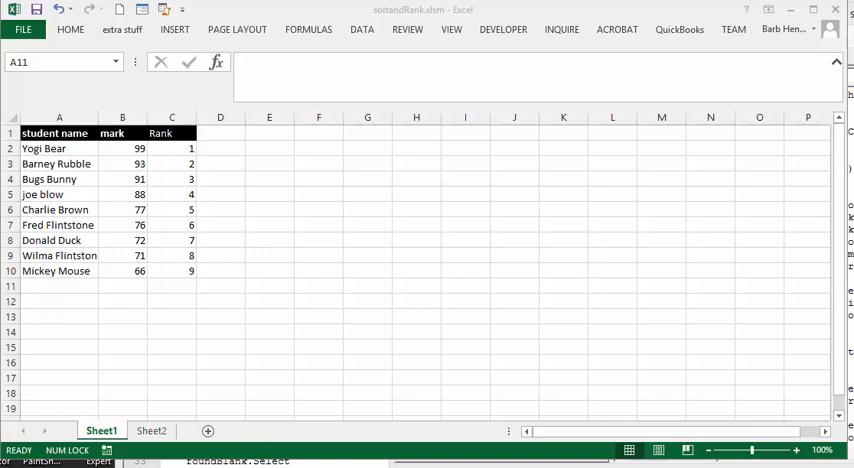
mouse_move(701, 212)
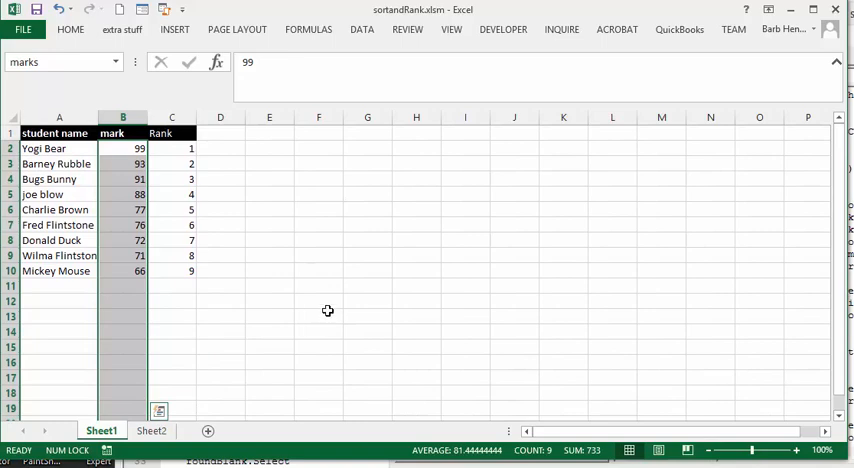
mouse_move(330, 305)
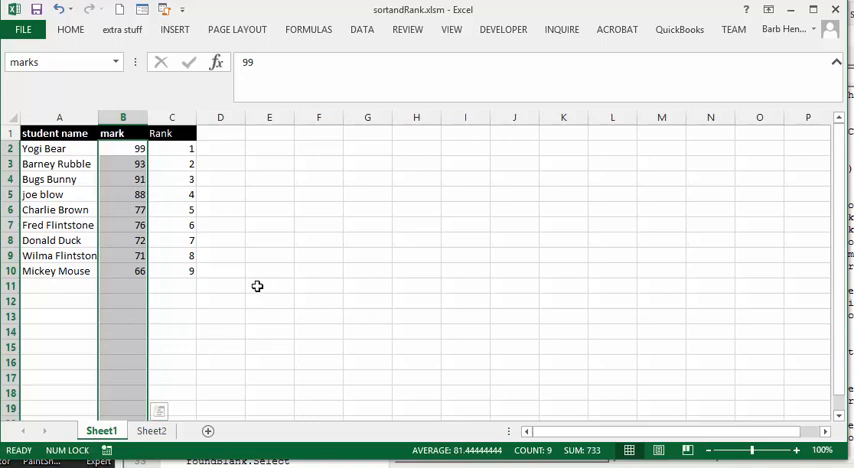
mouse_move(219, 284)
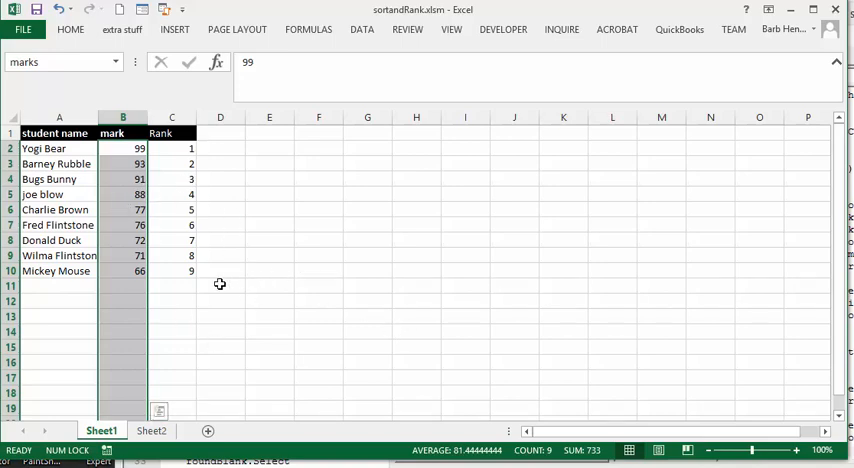
Enter Rocky Racoon with a mark of 79 in row 11 below Mickey Mouse
click(269, 286)
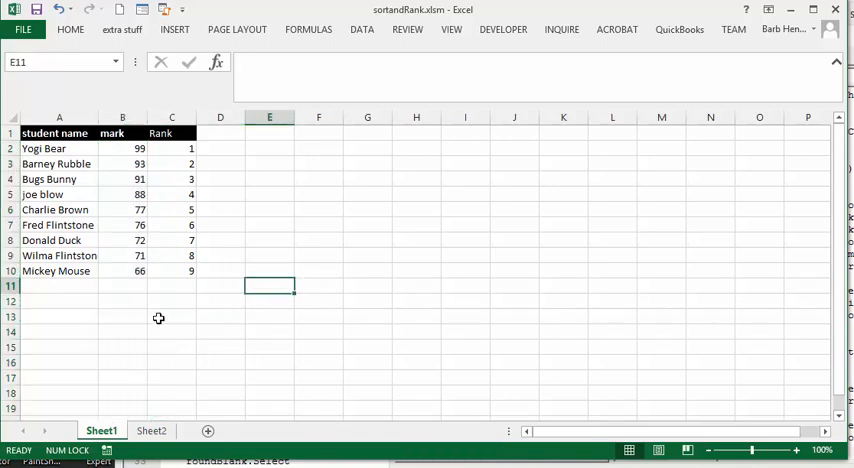
click(37, 286)
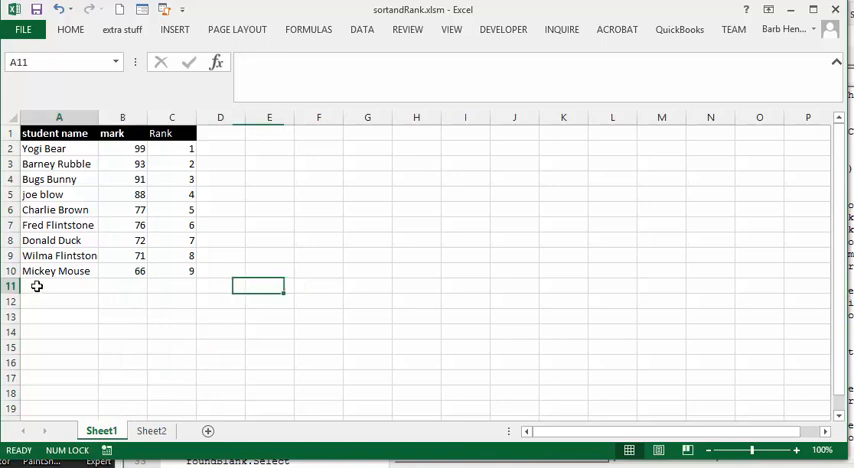
click(58, 286)
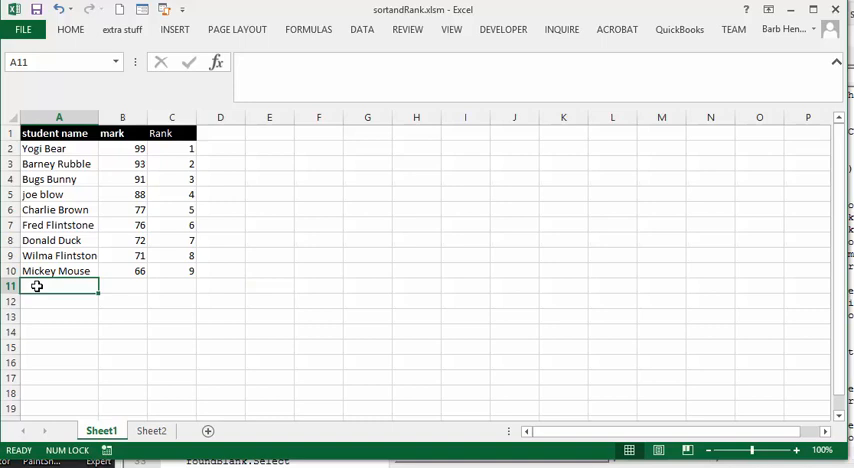
text(Rocky Rac)
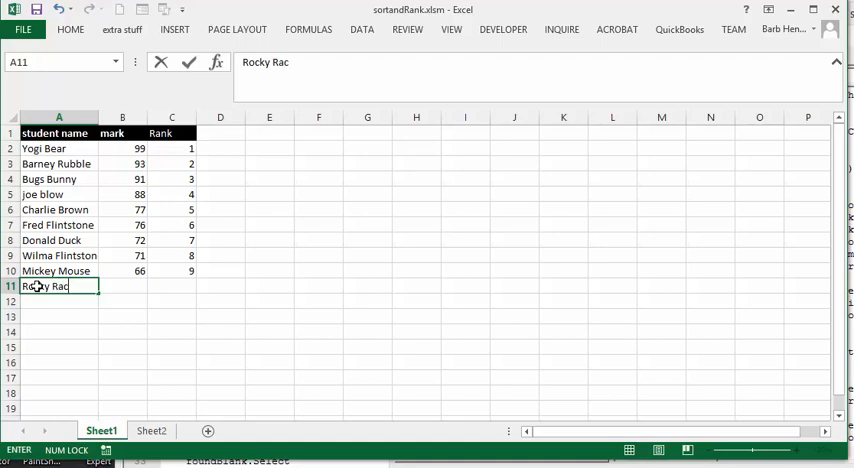
text(oon)
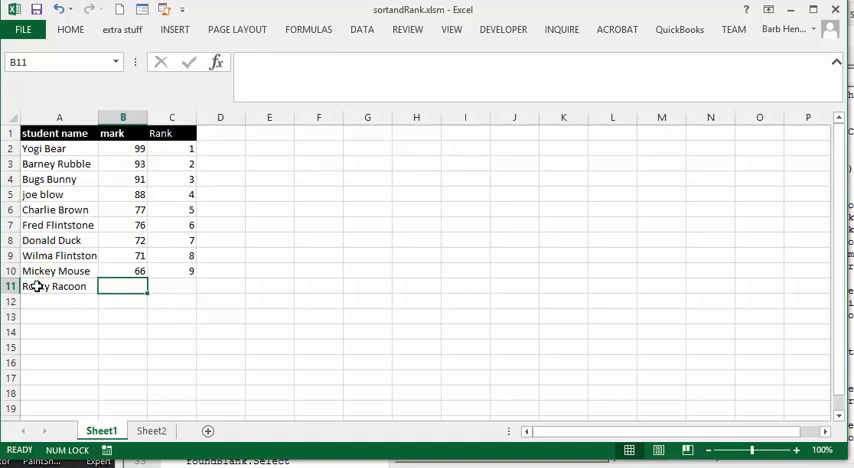
text(7)
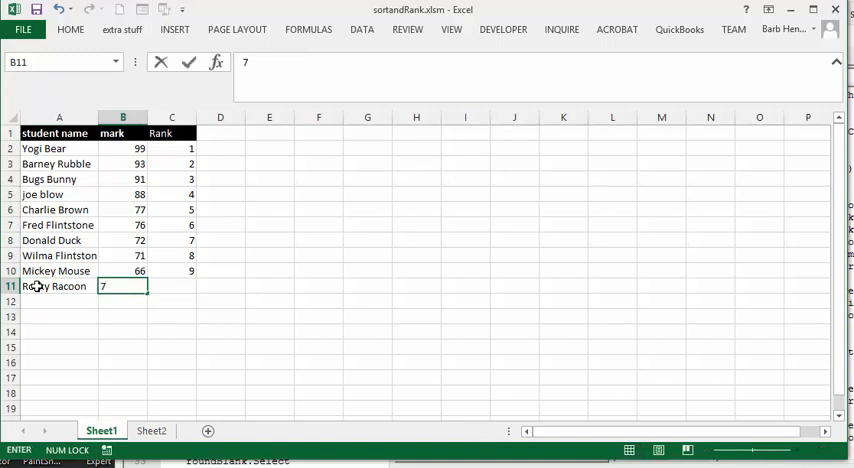
text(9)
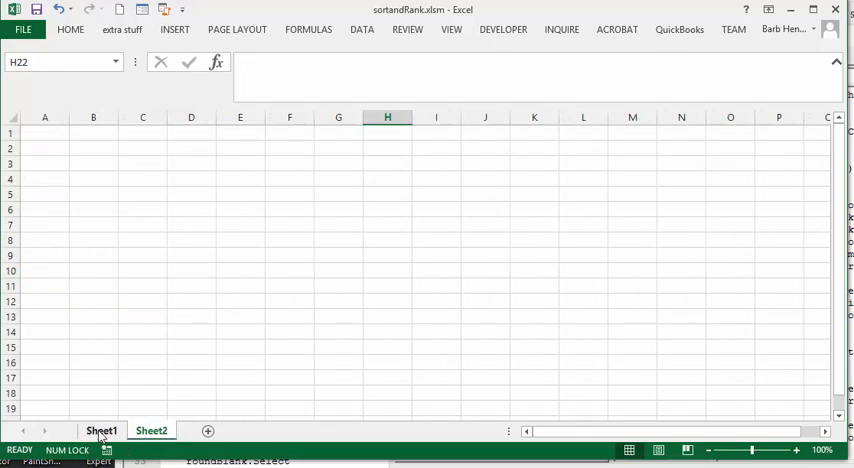
Return to Sheet1 so the macro re-sorts the marks, placing Rocky Racoon 5th
click(101, 430)
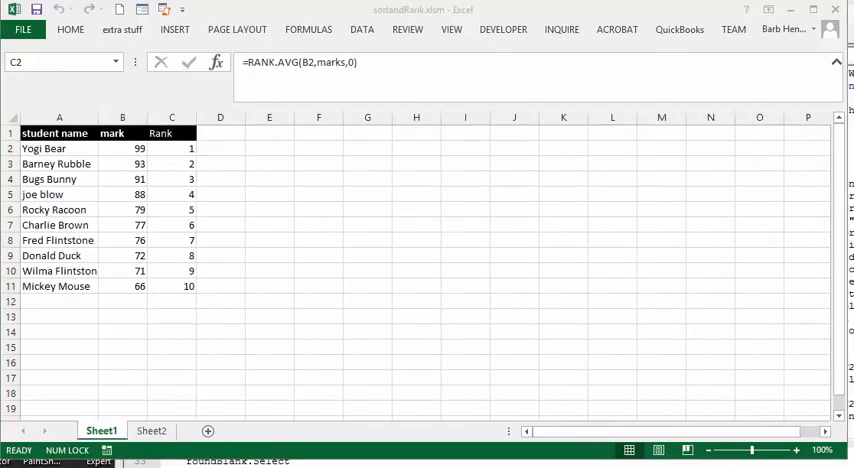
mouse_move(226, 237)
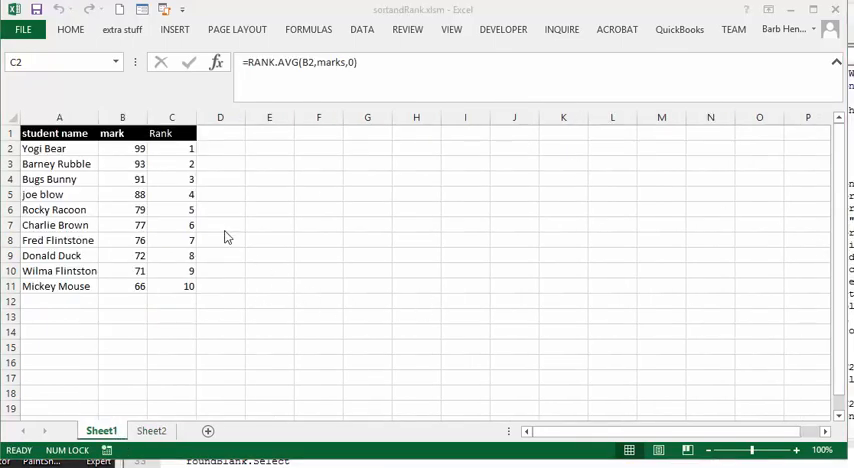
mouse_move(142, 214)
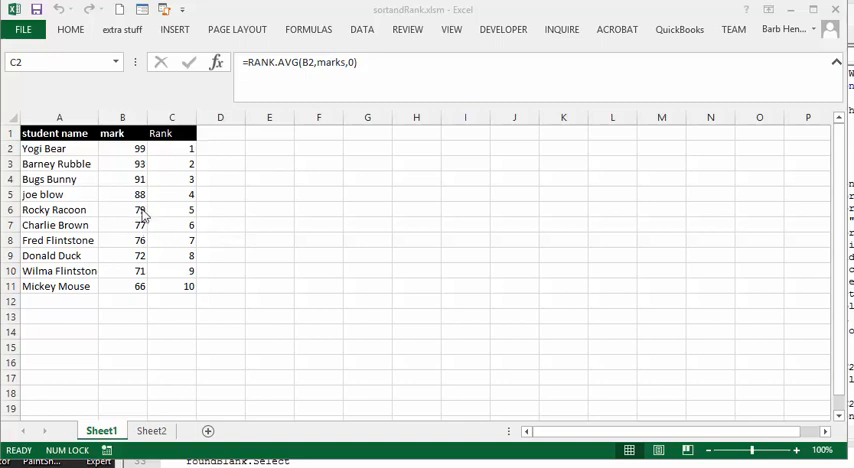
mouse_move(185, 203)
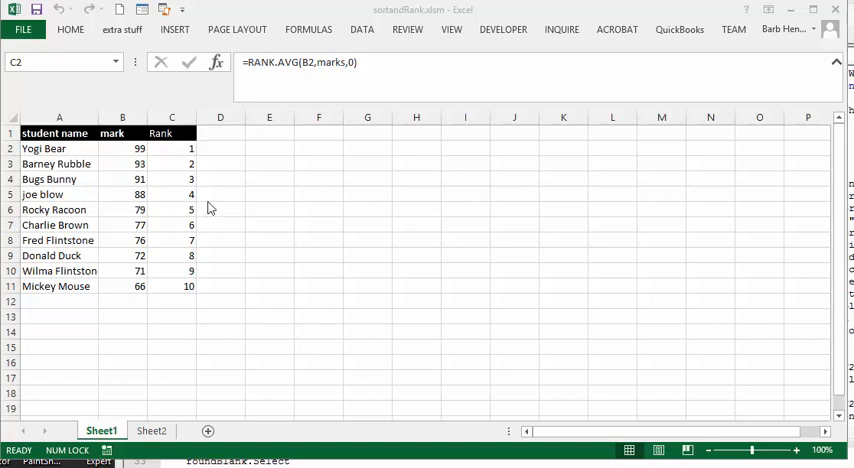
mouse_move(142, 384)
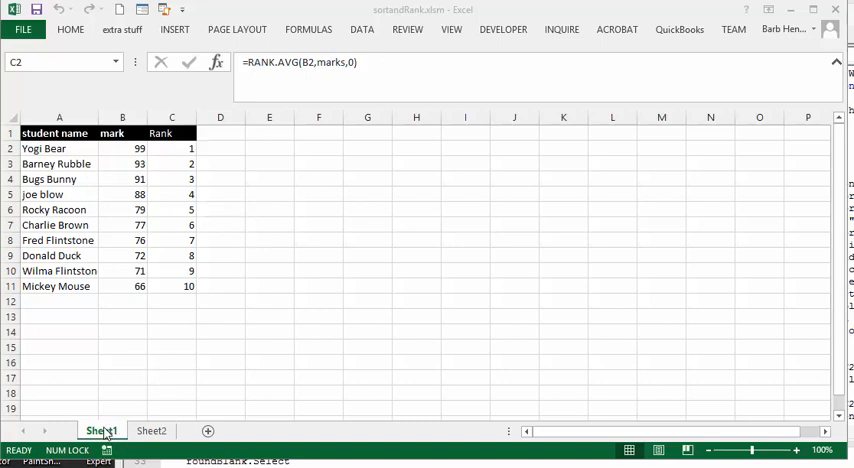
click(171, 148)
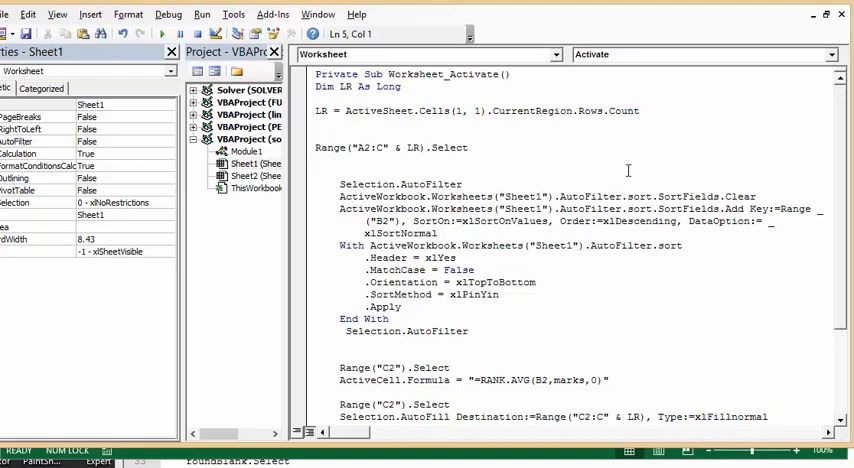
mouse_move(573, 182)
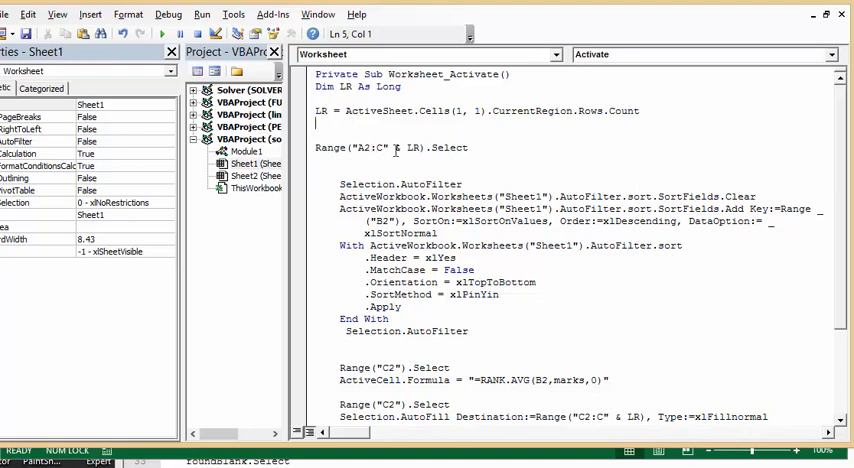
mouse_move(600, 157)
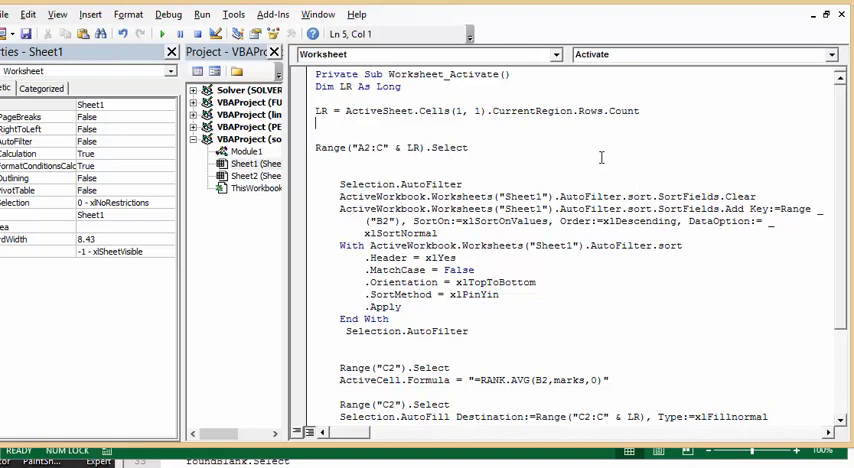
scroll(down, 3)
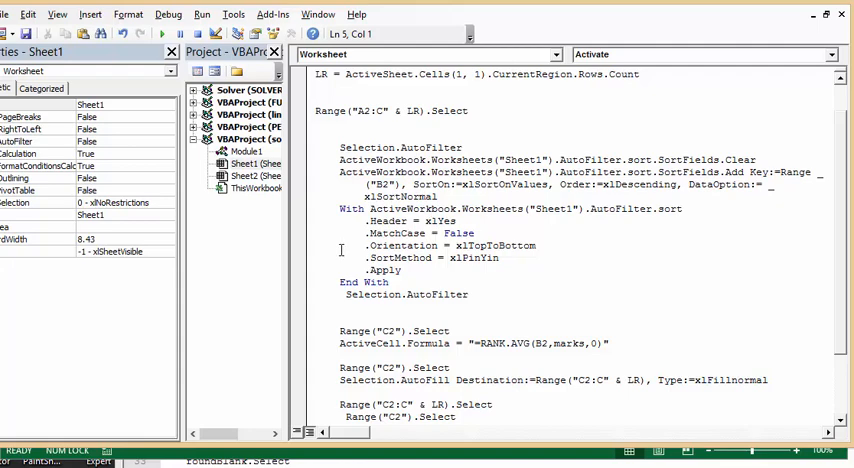
mouse_move(327, 275)
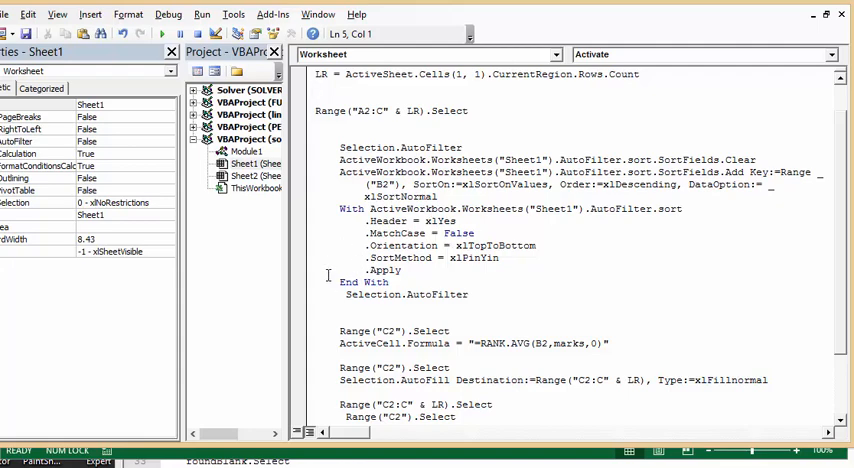
mouse_move(481, 300)
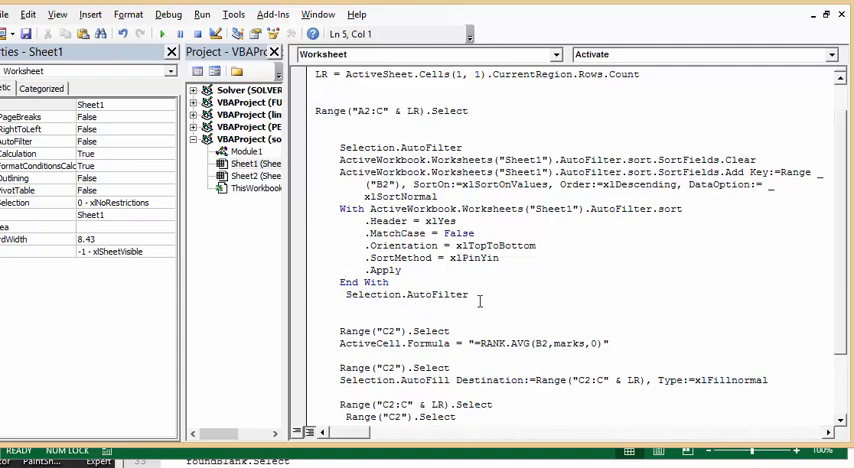
click(389, 282)
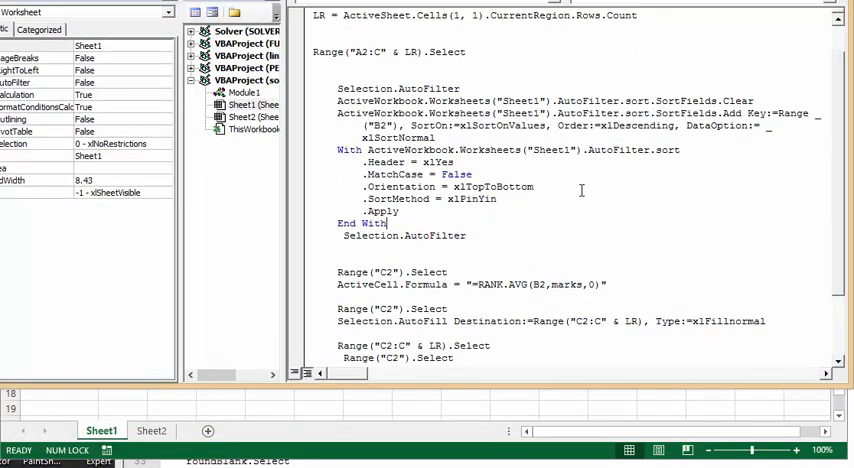
scroll(down, 3)
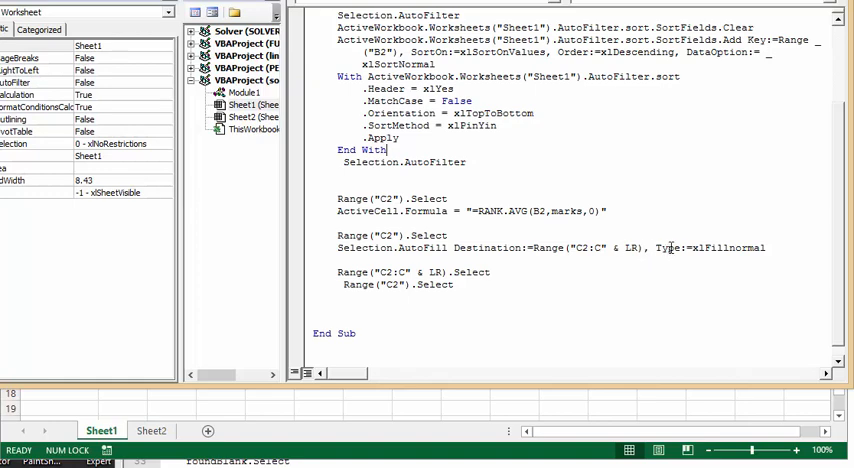
mouse_move(800, 273)
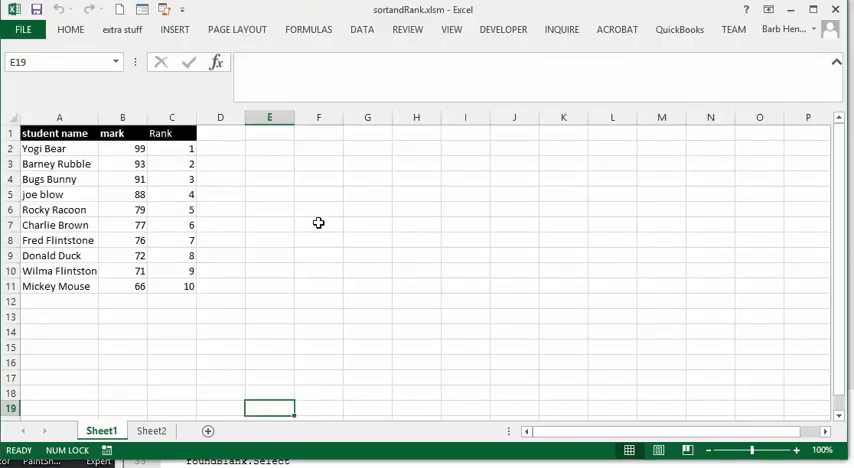
mouse_move(134, 192)
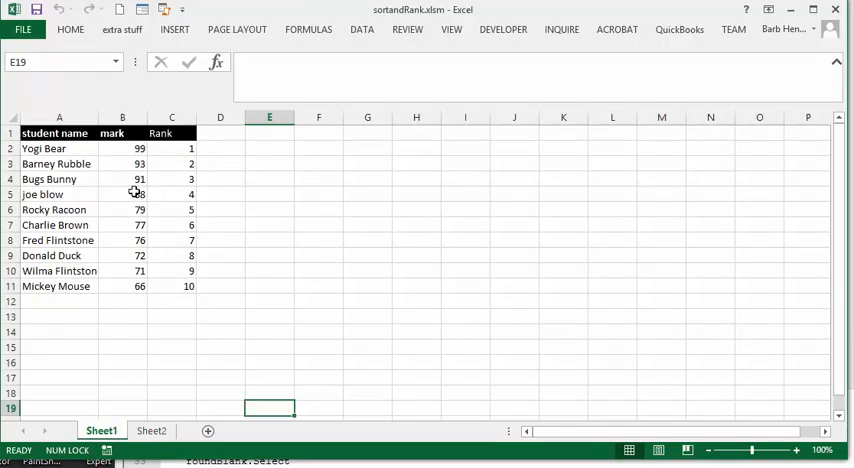
Change joe blow's mark from 88 to 67, then switch to Sheet2 and back to re-sort
click(122, 194)
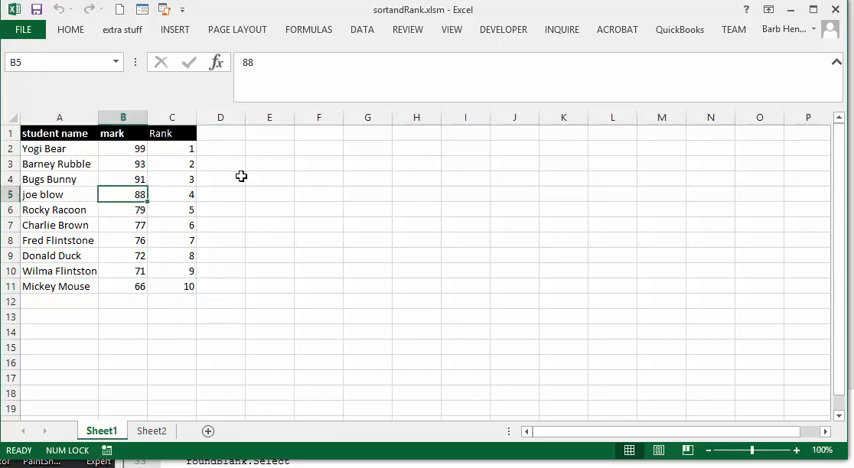
mouse_move(284, 176)
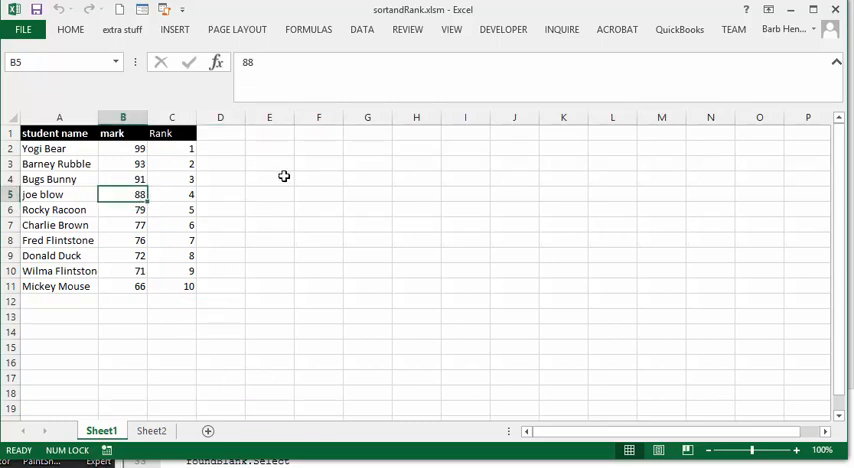
text(67)
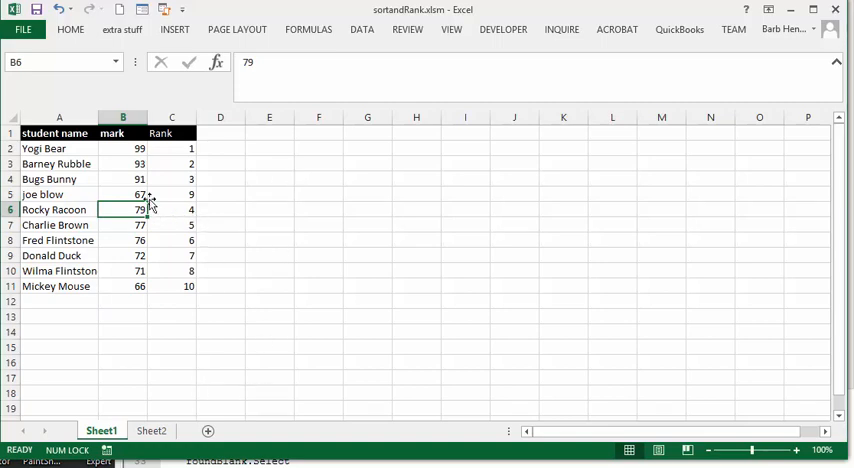
click(151, 430)
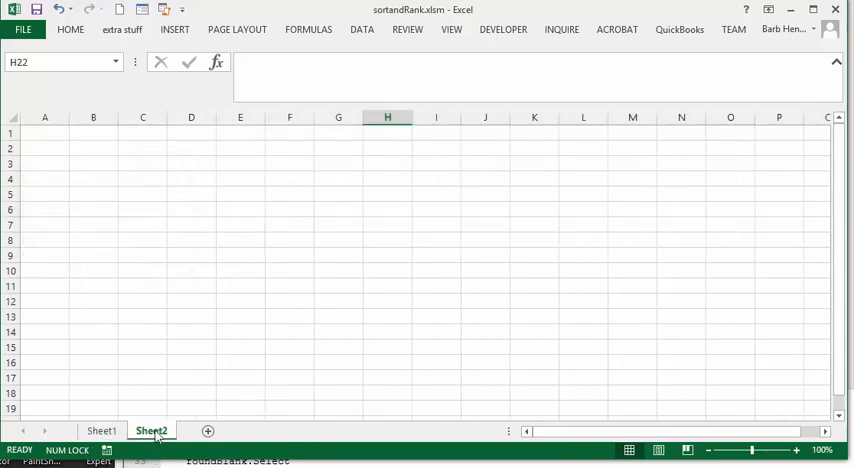
click(100, 430)
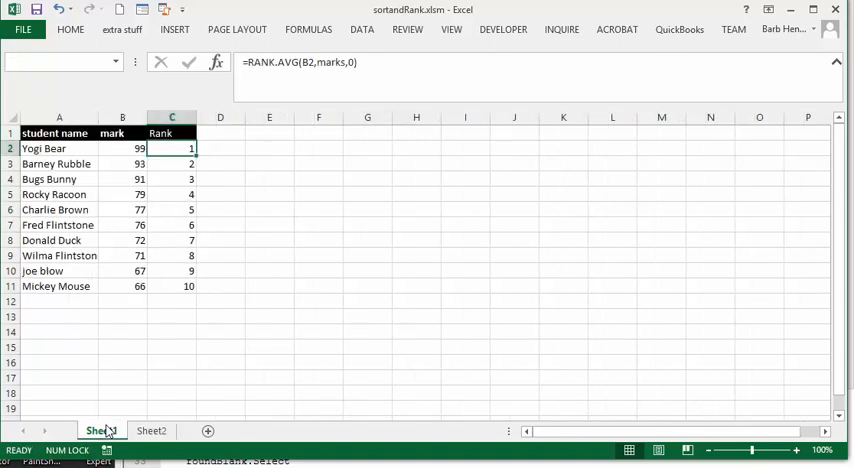
click(172, 148)
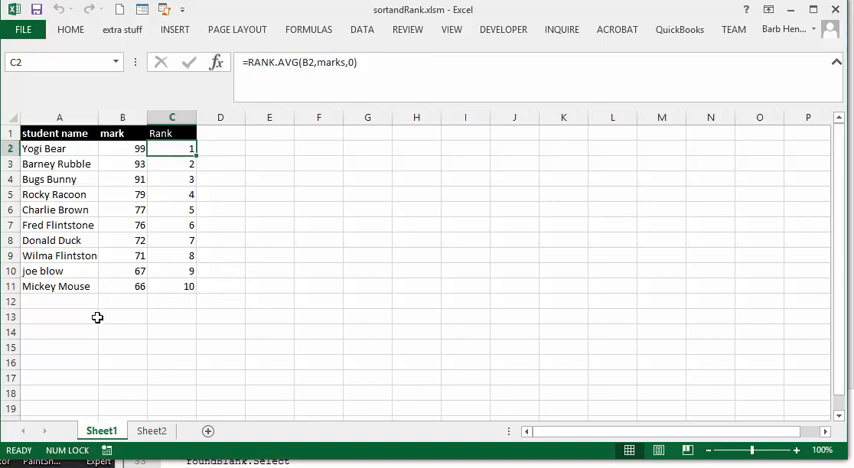
mouse_move(122, 163)
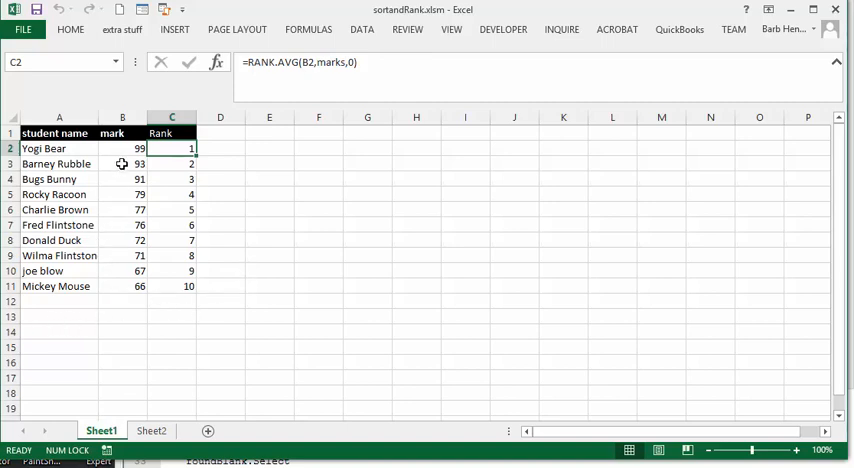